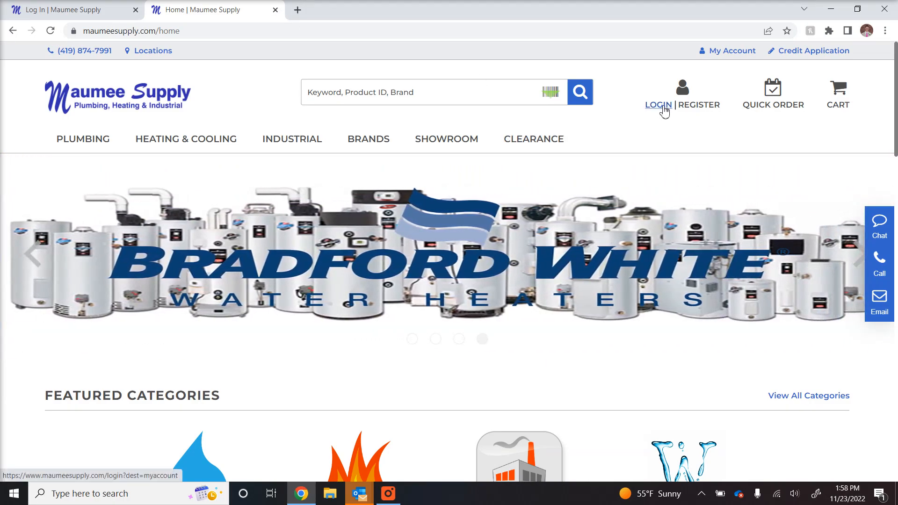
- Go to the customer Log In page and bring the Existing Customers section into view
left_click(658, 105)
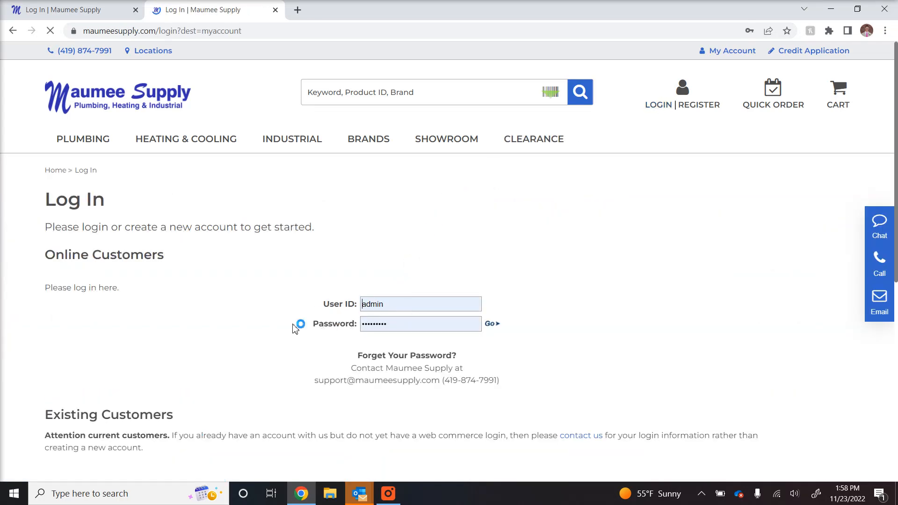
scroll("down", 3)
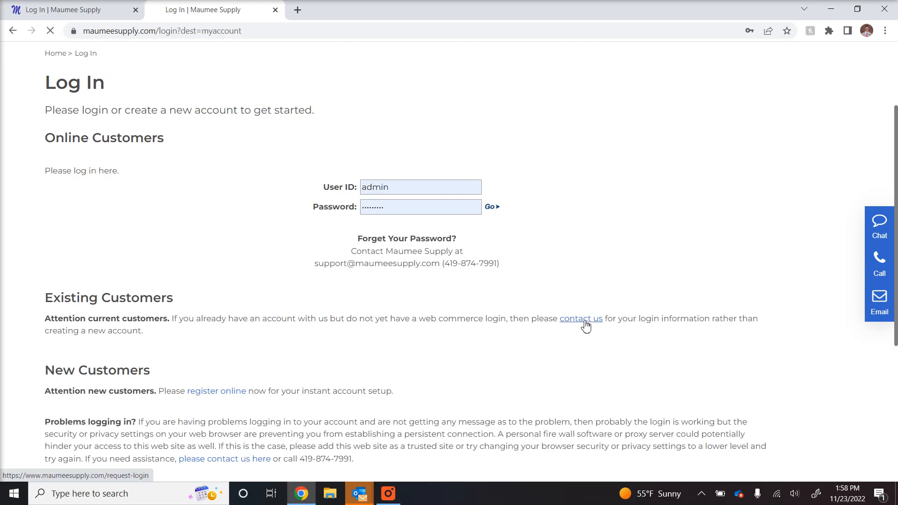
- Follow the 'contact us' link in Existing Customers to reach the Request Login form
left_click(580, 318)
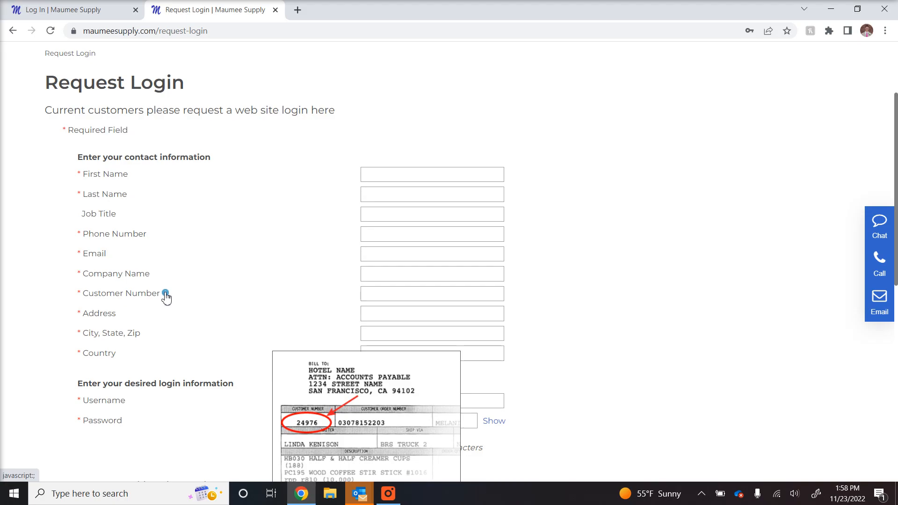
mouse_move(308, 292)
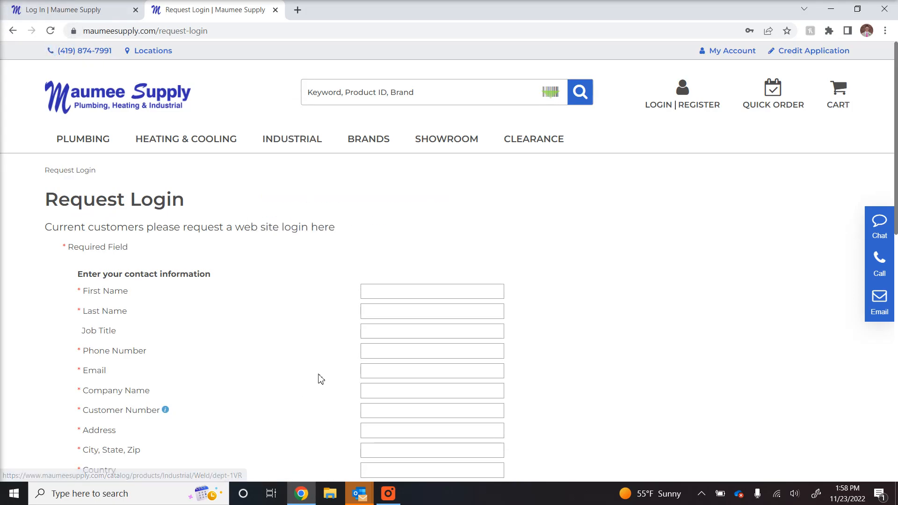
scroll("down", 3)
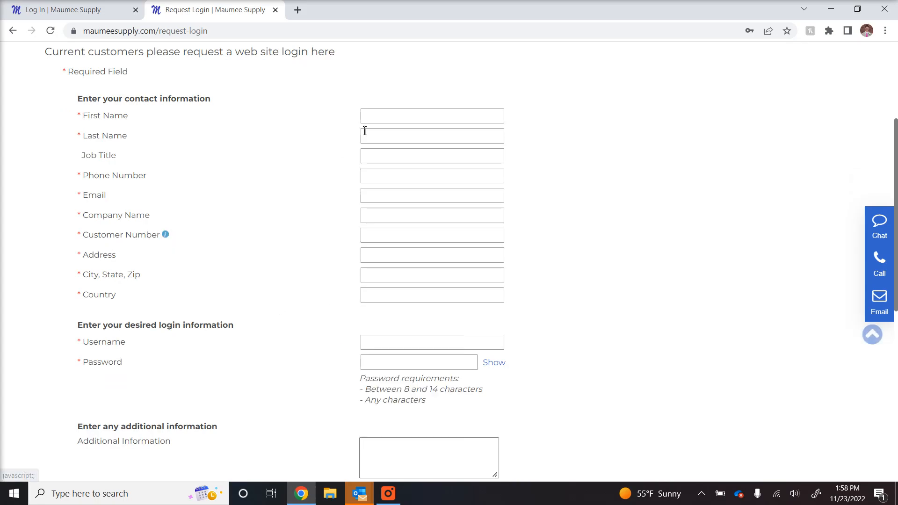
scroll("down", 3)
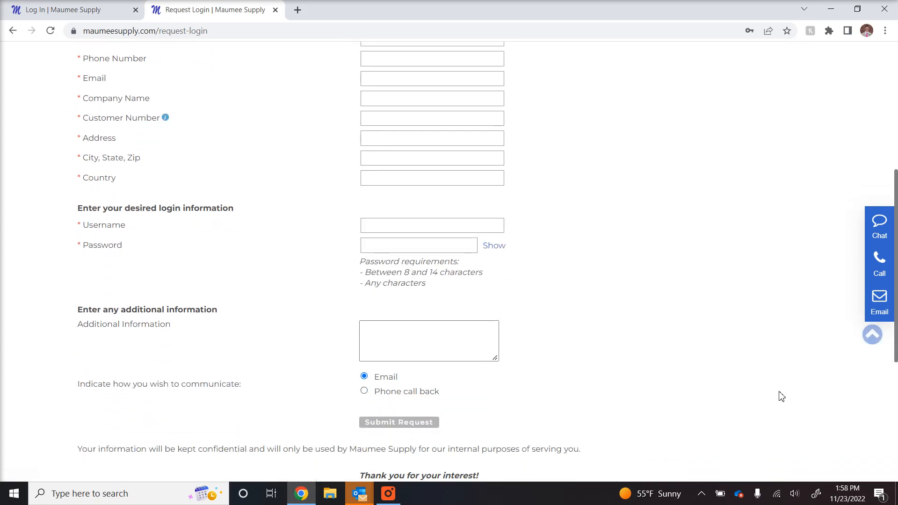
mouse_move(810, 388)
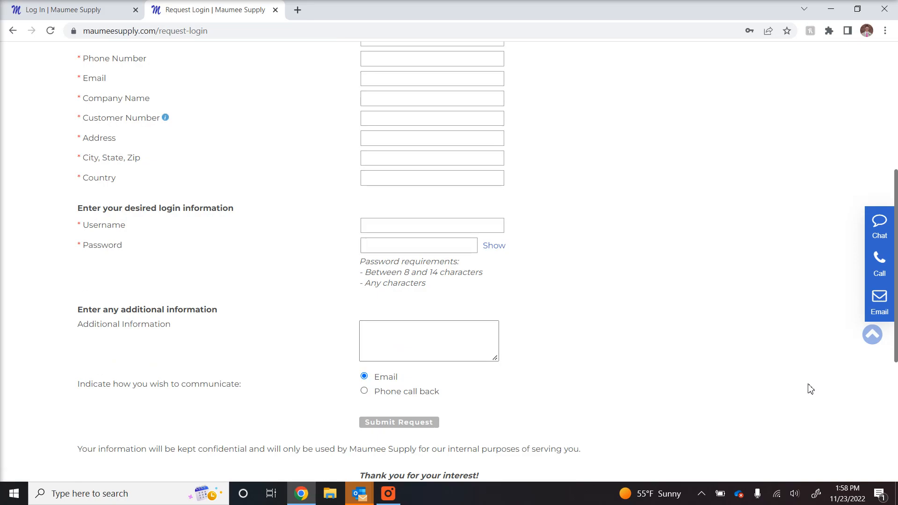
mouse_move(612, 217)
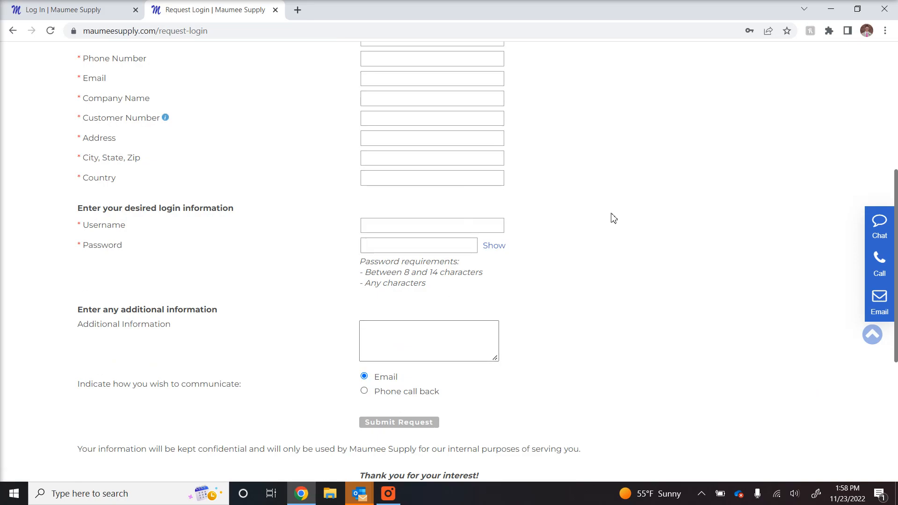